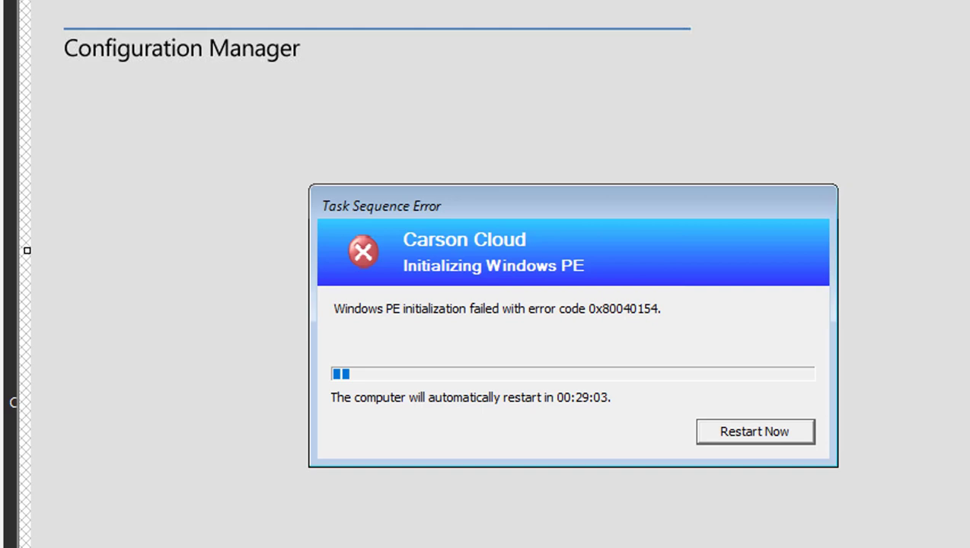
mouse_move(391, 357)
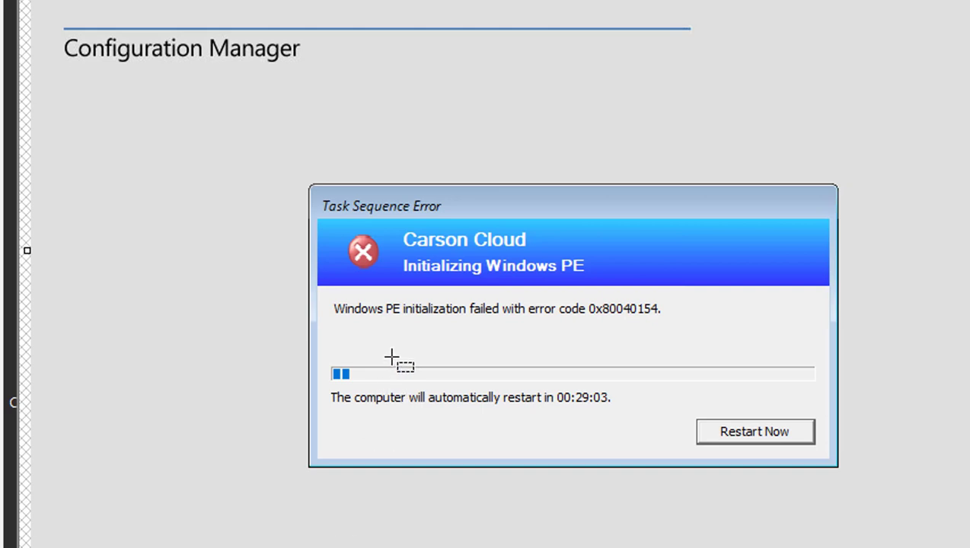
mouse_move(340, 440)
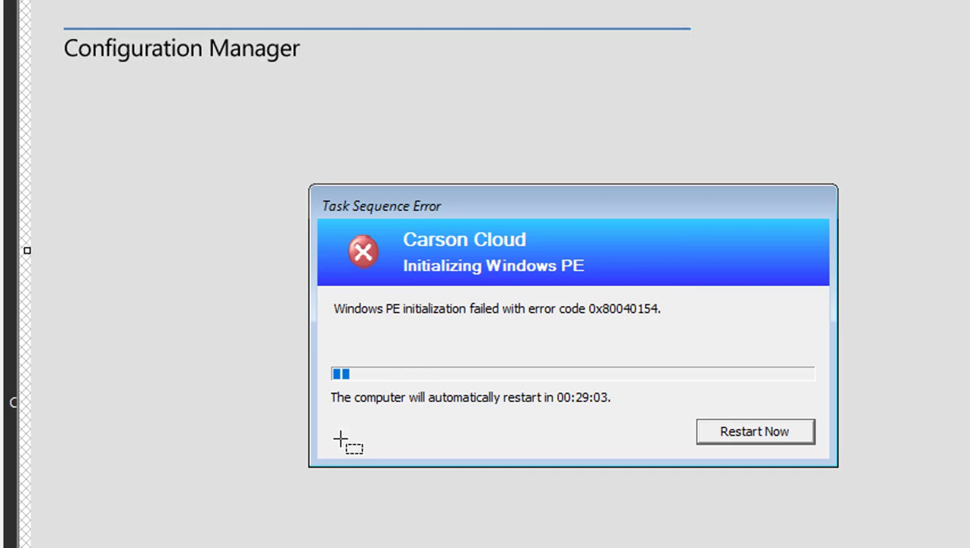
mouse_move(601, 324)
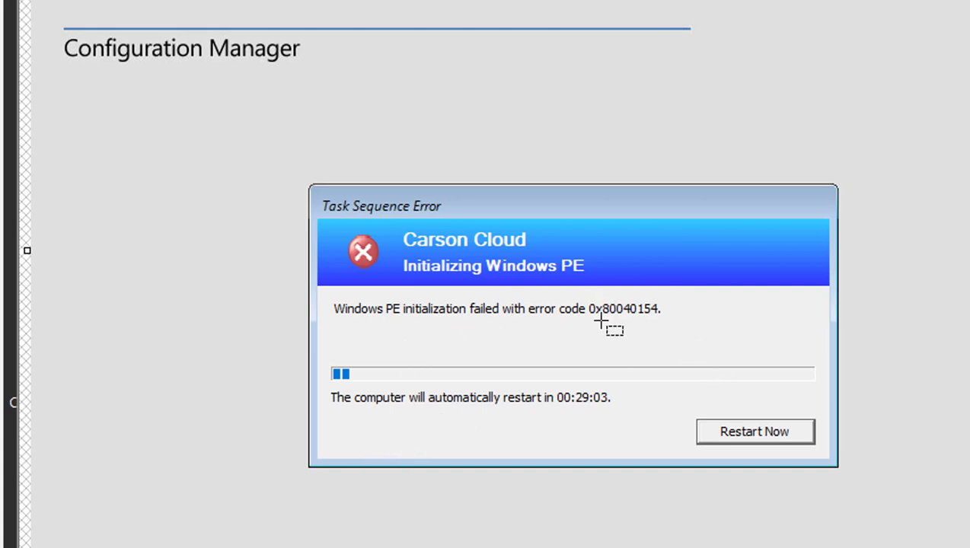
mouse_move(431, 327)
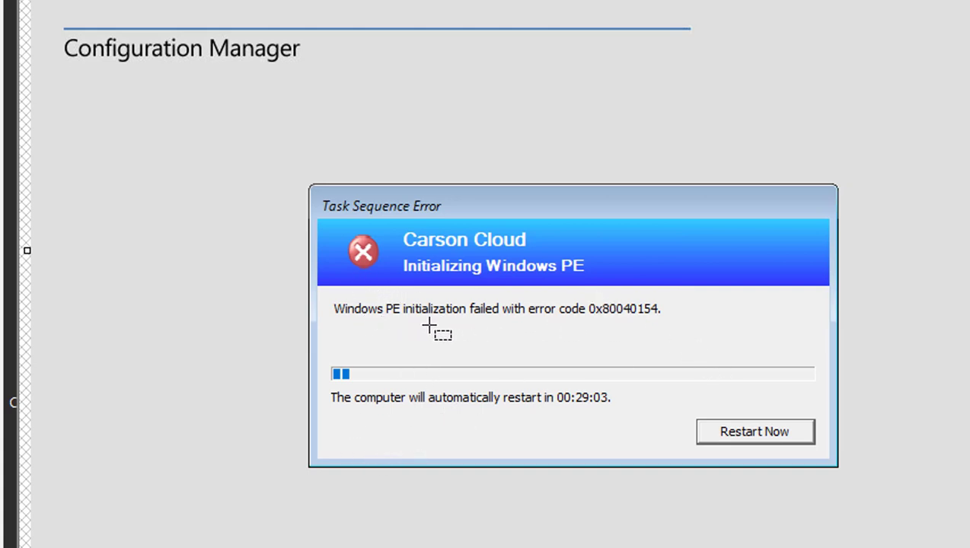
mouse_move(450, 325)
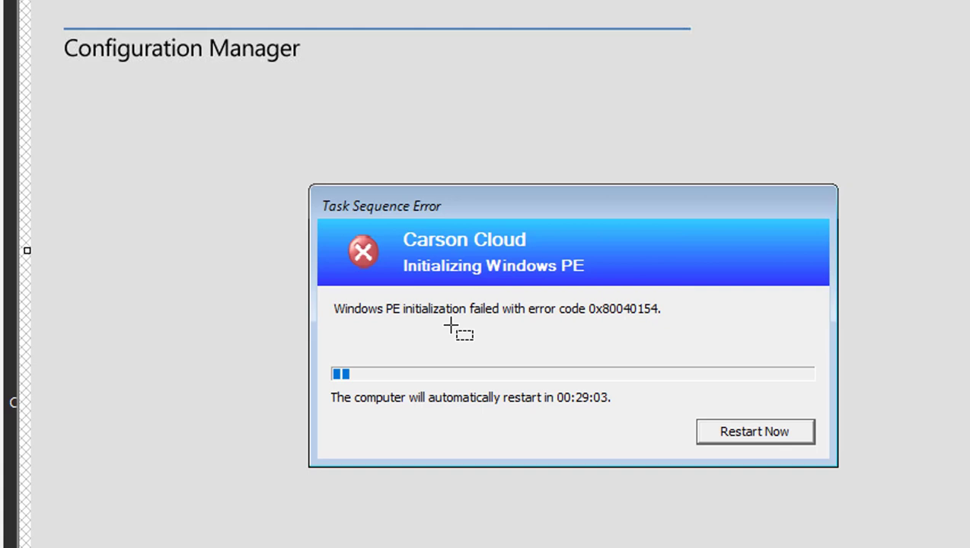
mouse_move(593, 328)
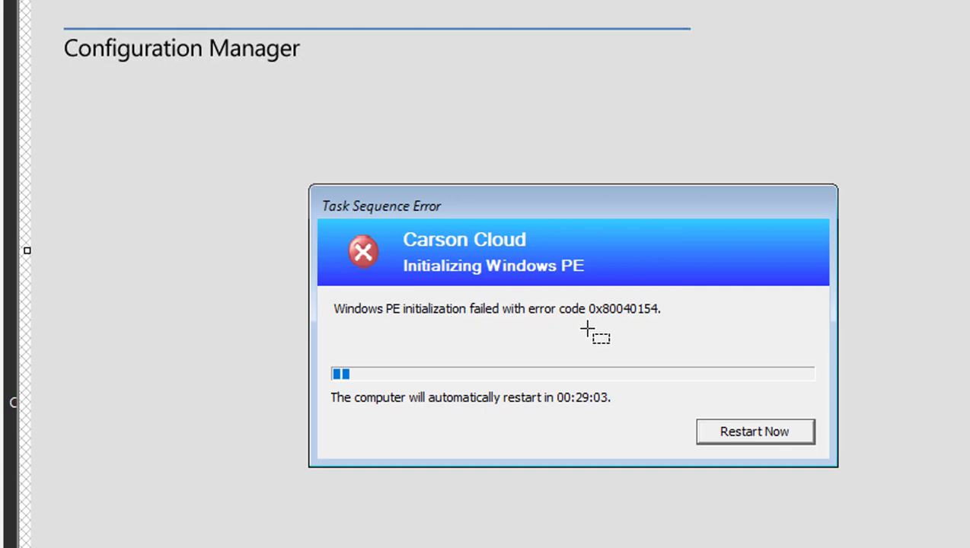
mouse_move(523, 390)
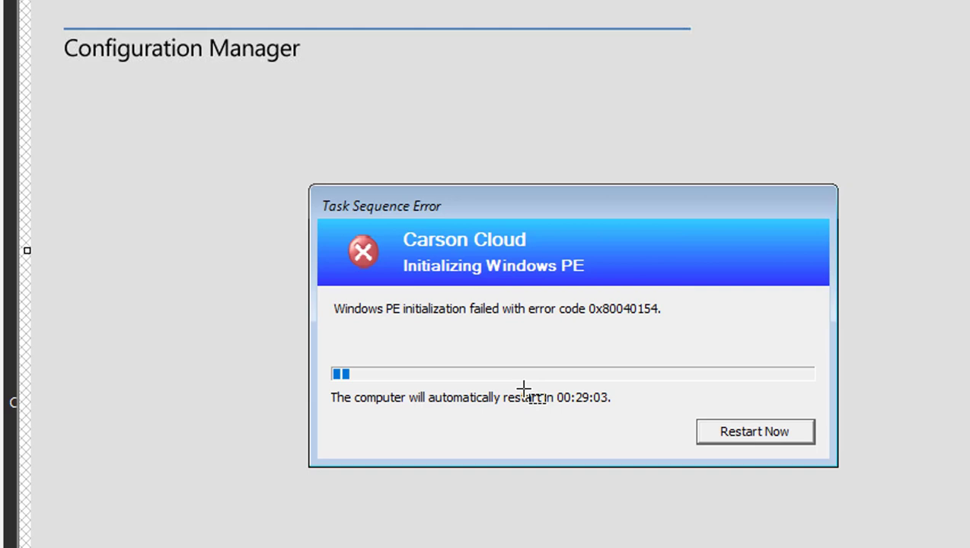
mouse_move(692, 432)
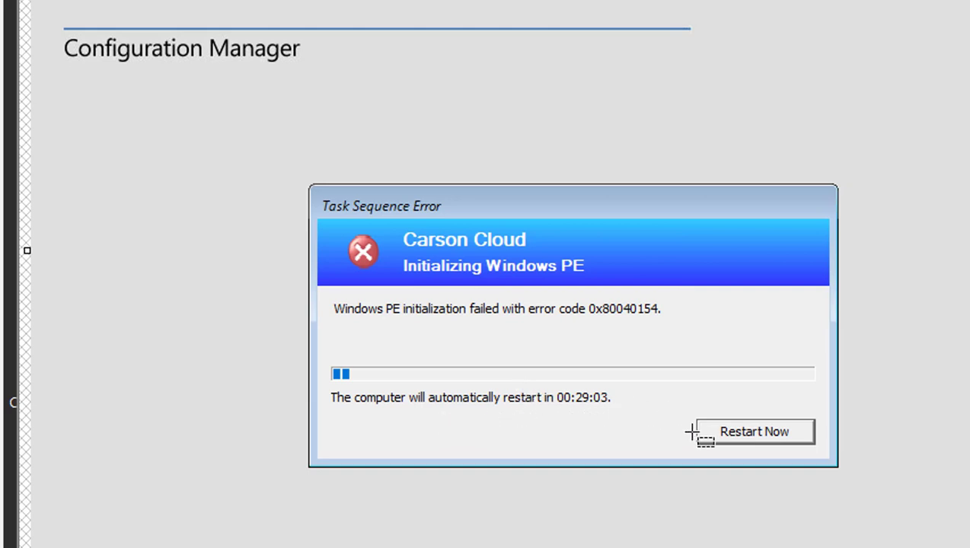
mouse_move(605, 426)
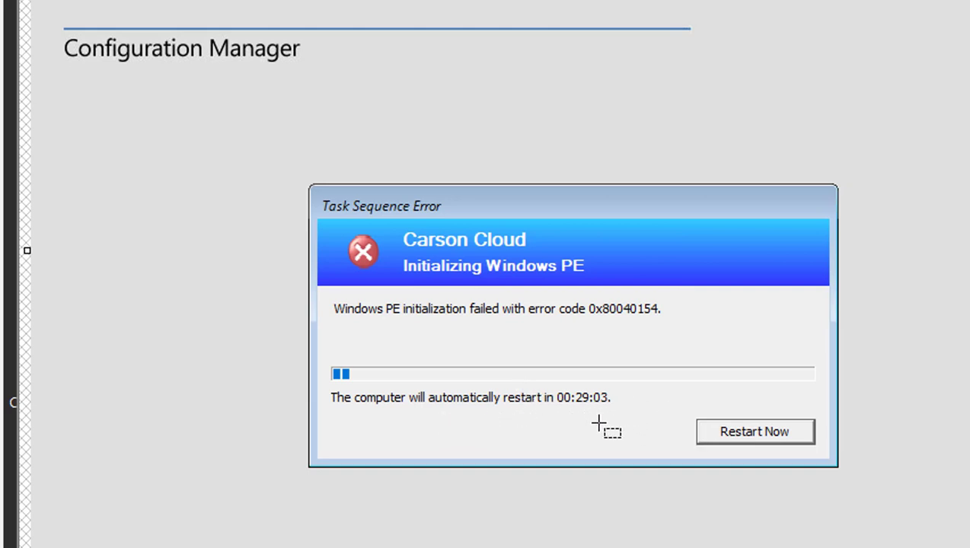
mouse_move(853, 105)
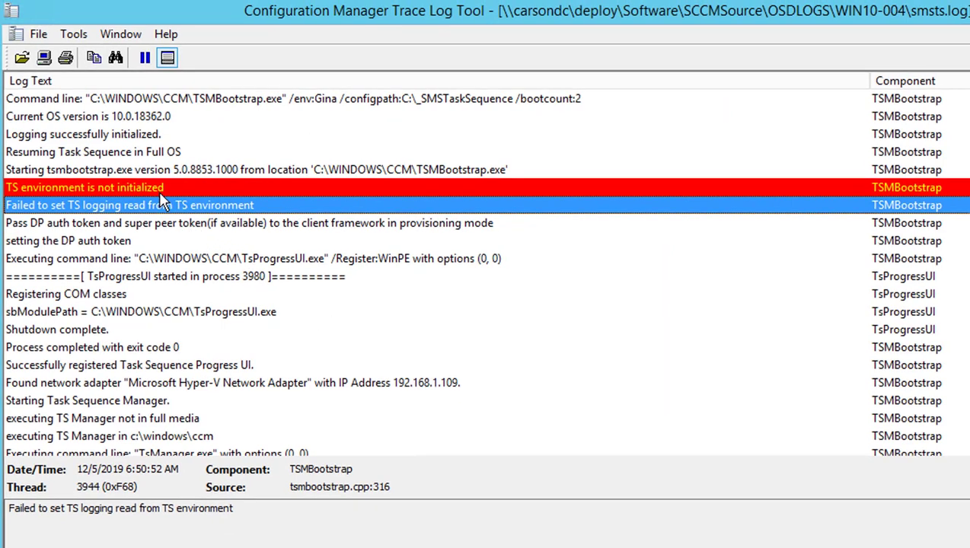
Review the 'TS environment is not initialized' and TS logging read failure entries, then list Boot Images.
click(84, 187)
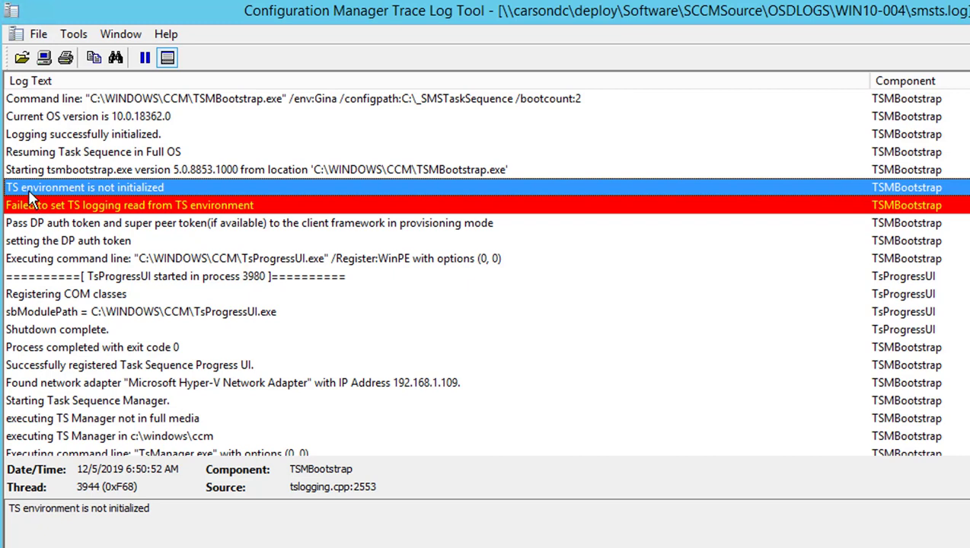
mouse_move(144, 196)
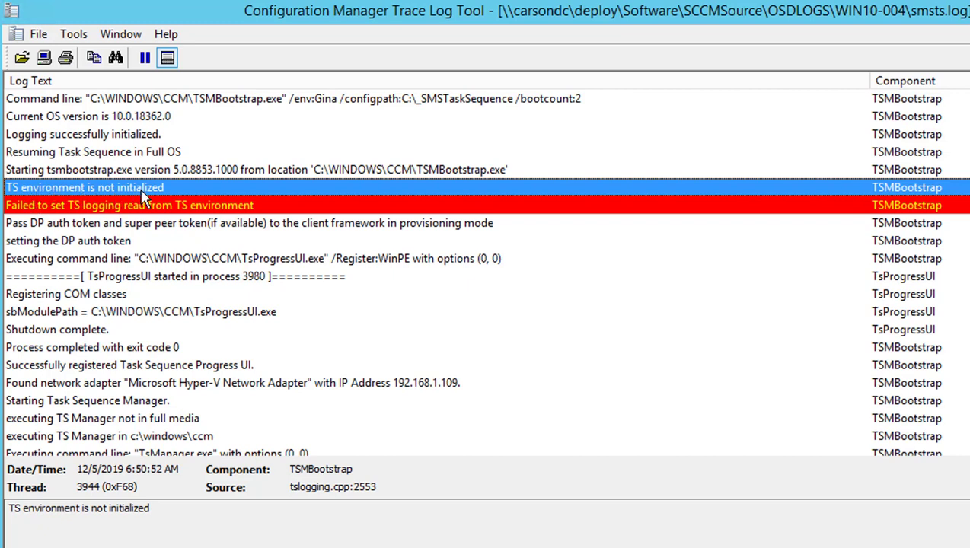
mouse_move(49, 213)
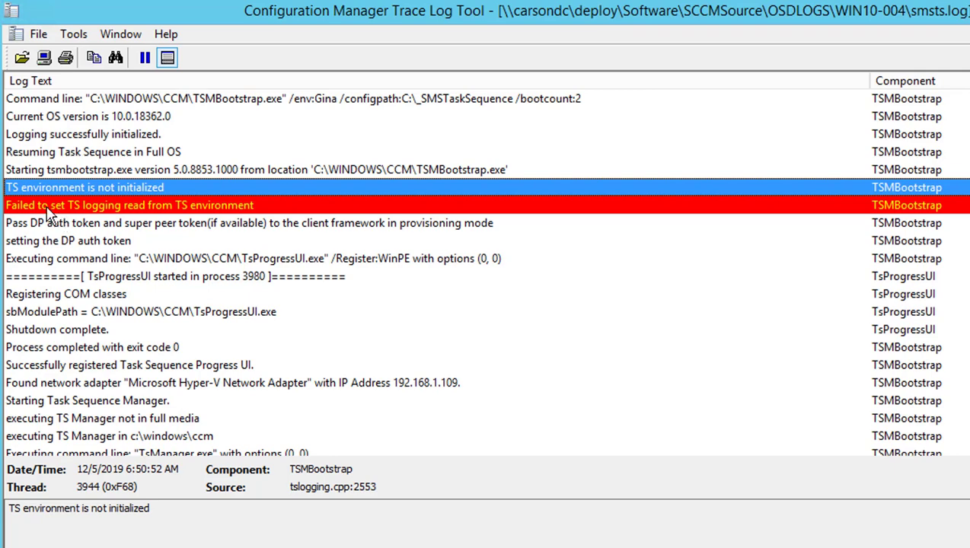
mouse_move(143, 219)
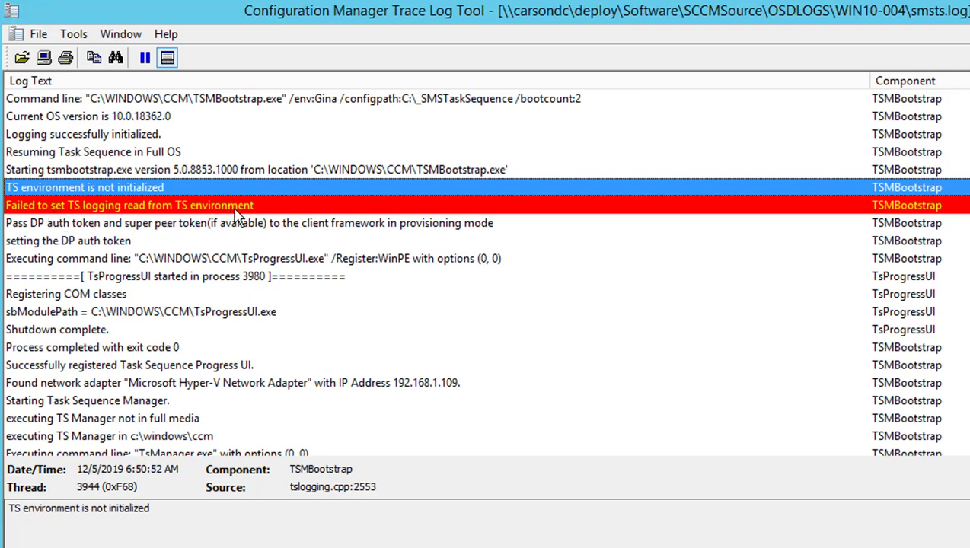
click(129, 205)
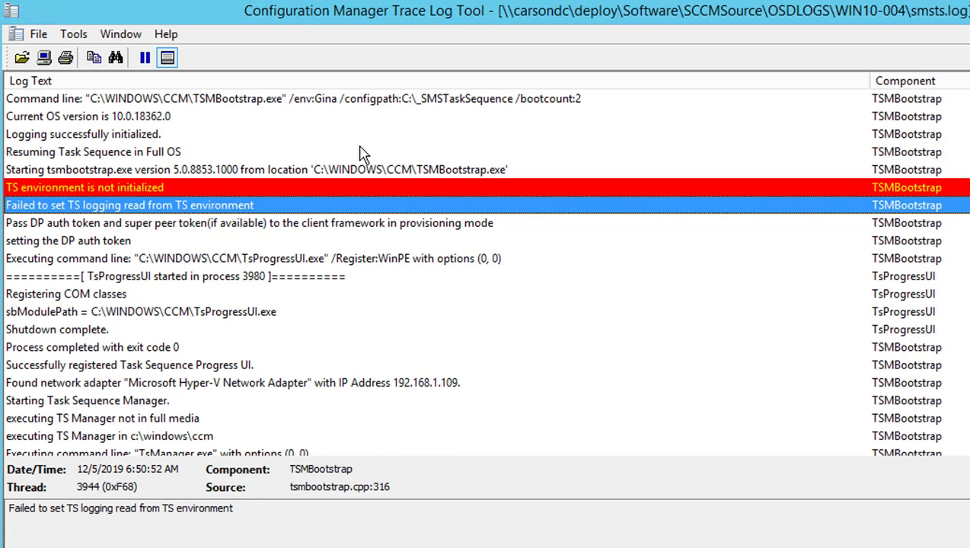
mouse_move(273, 181)
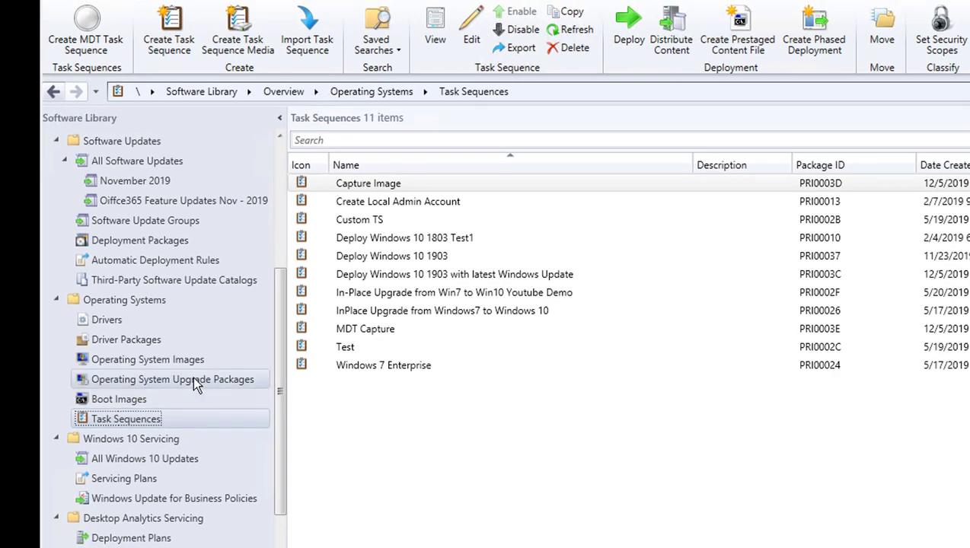
click(119, 399)
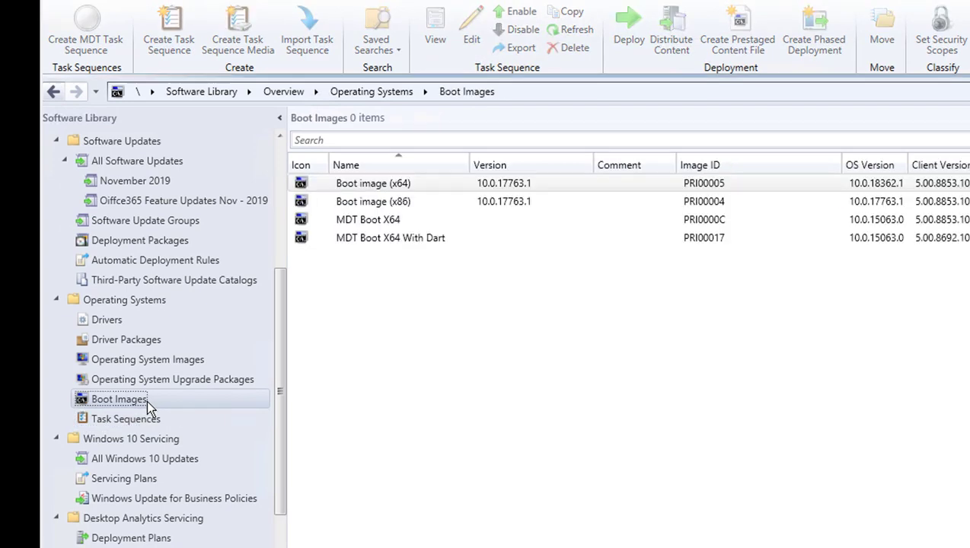
Select Boot image (x64) and start Update Distribution Points for it.
click(372, 183)
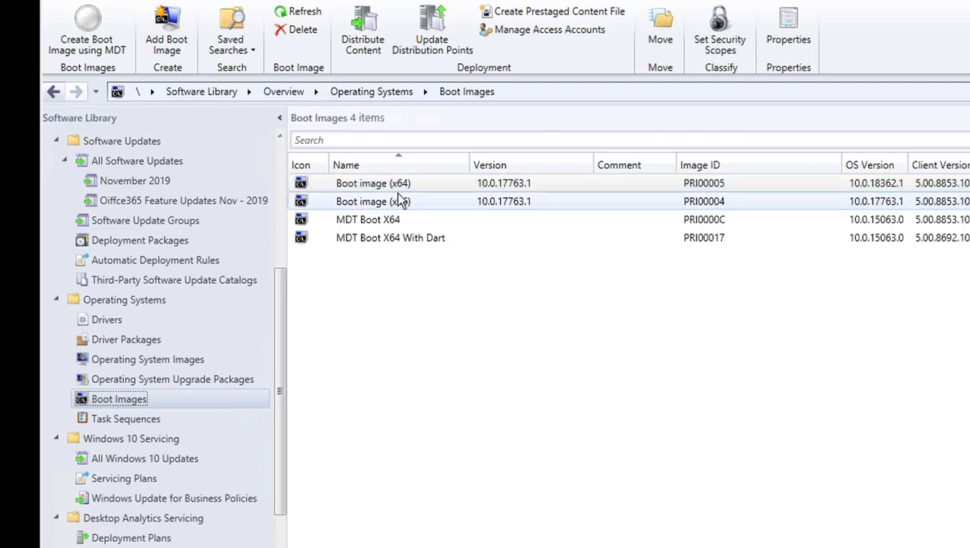
click(372, 182)
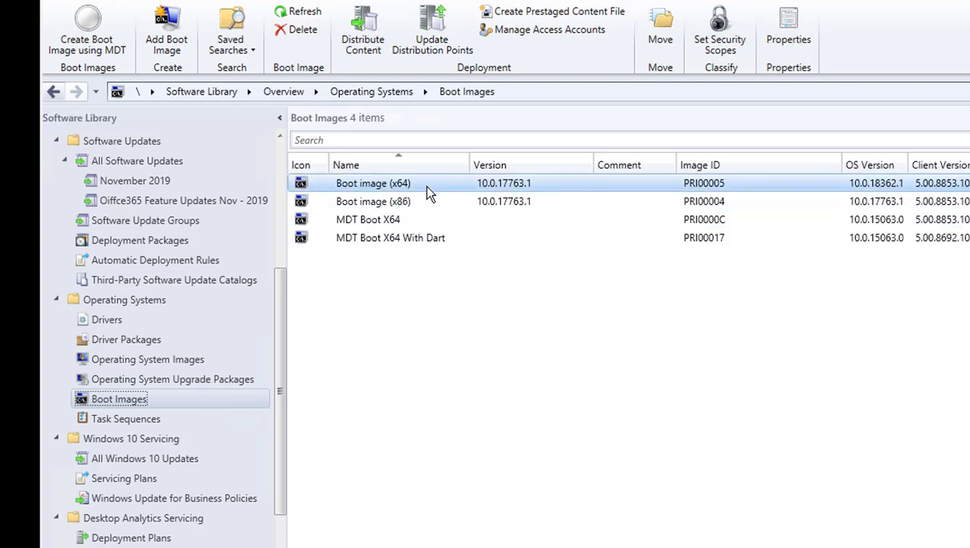
mouse_move(403, 191)
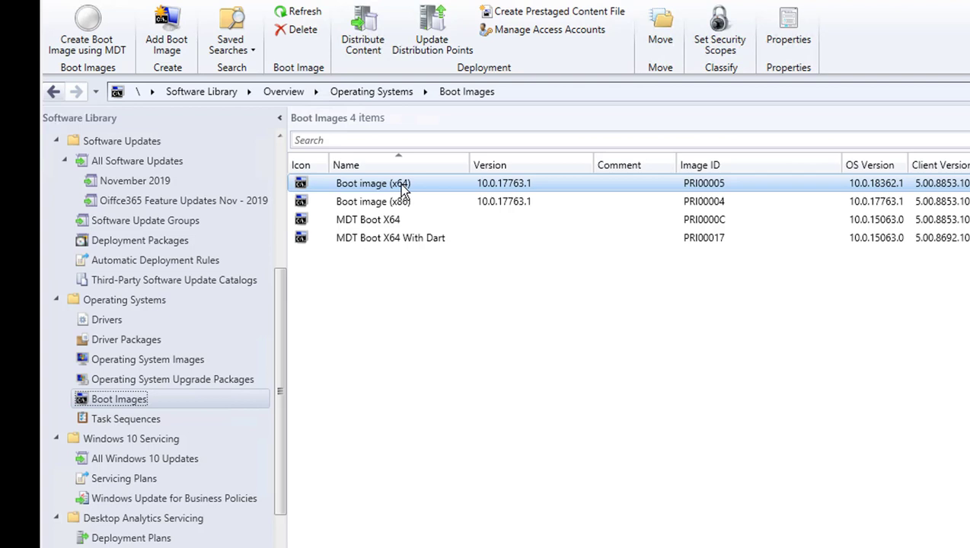
right_click(373, 182)
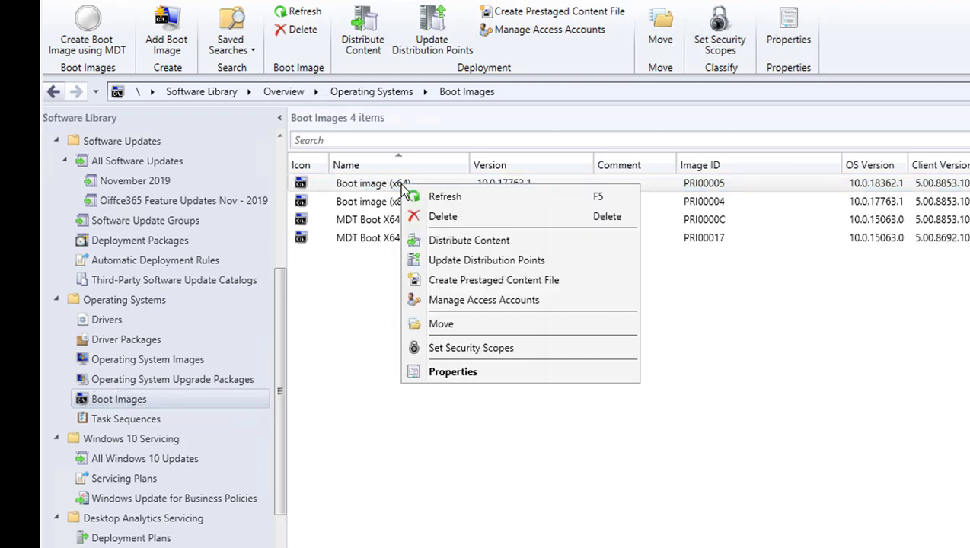
mouse_move(486, 259)
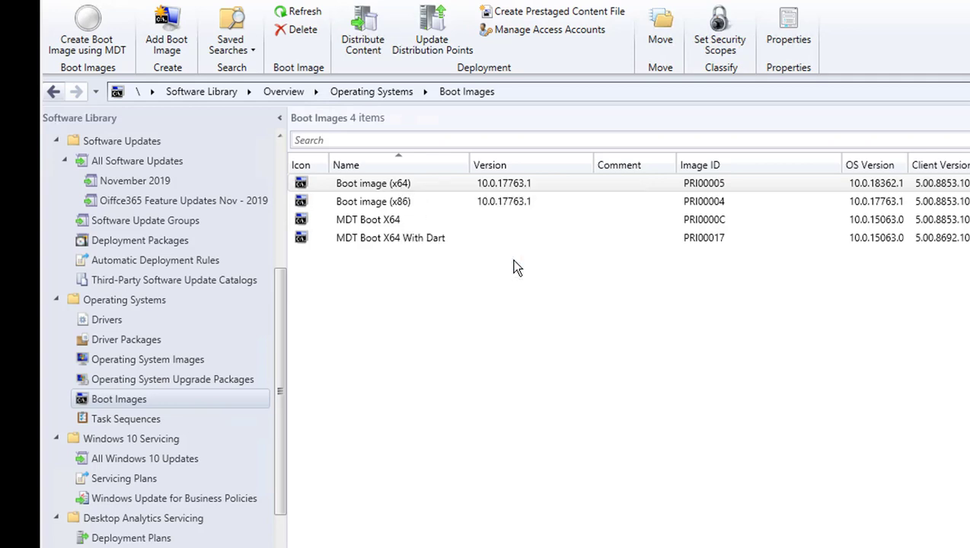
click(431, 31)
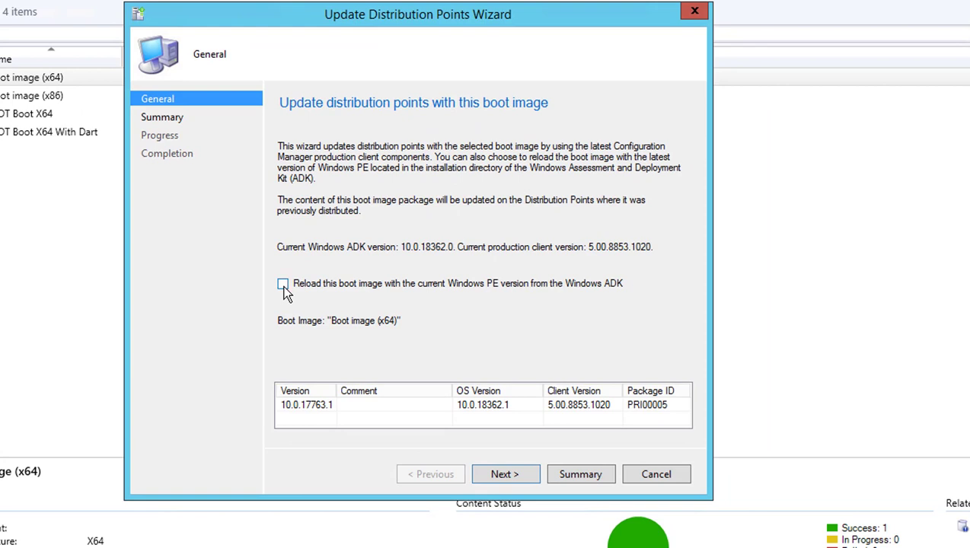
Check 'Reload this boot image with the current Windows PE version from the Windows ADK'.
click(283, 284)
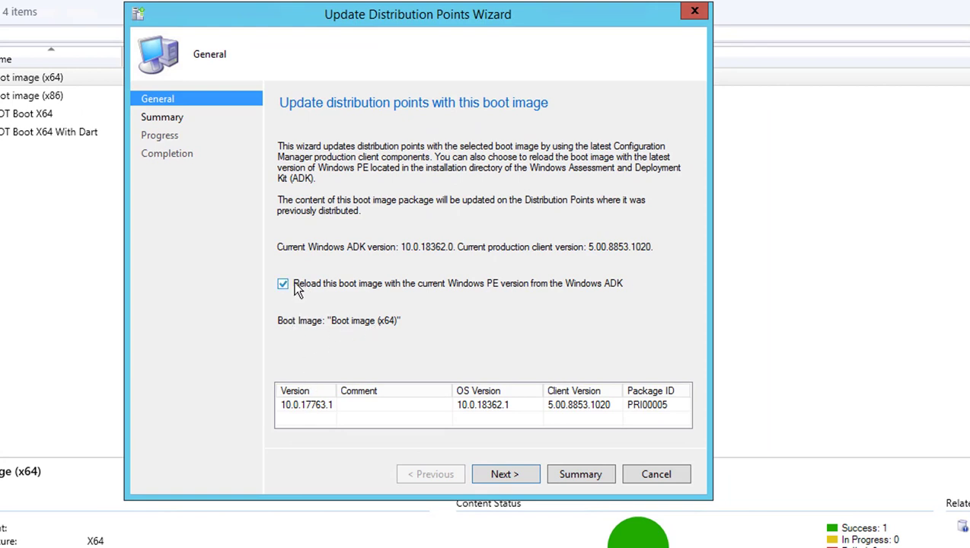
mouse_move(361, 358)
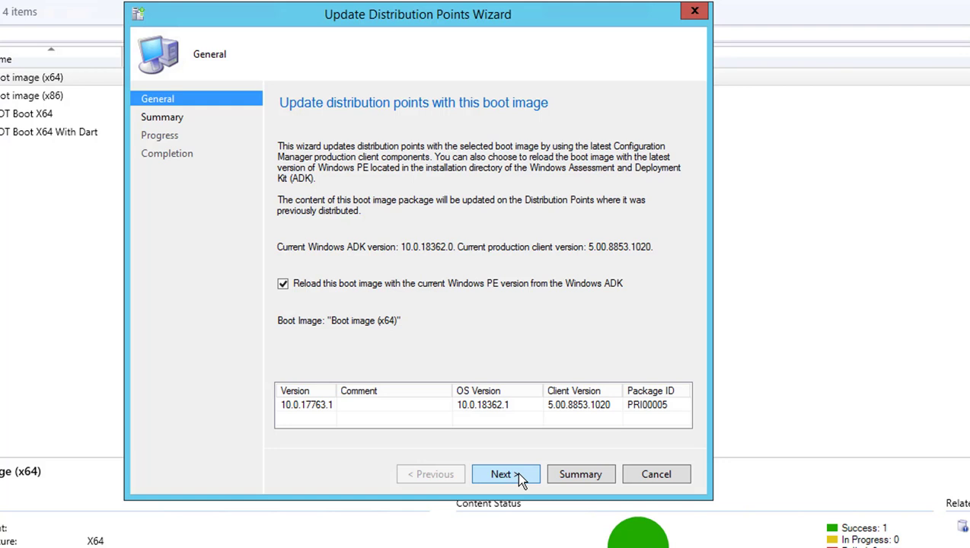
mouse_move(311, 150)
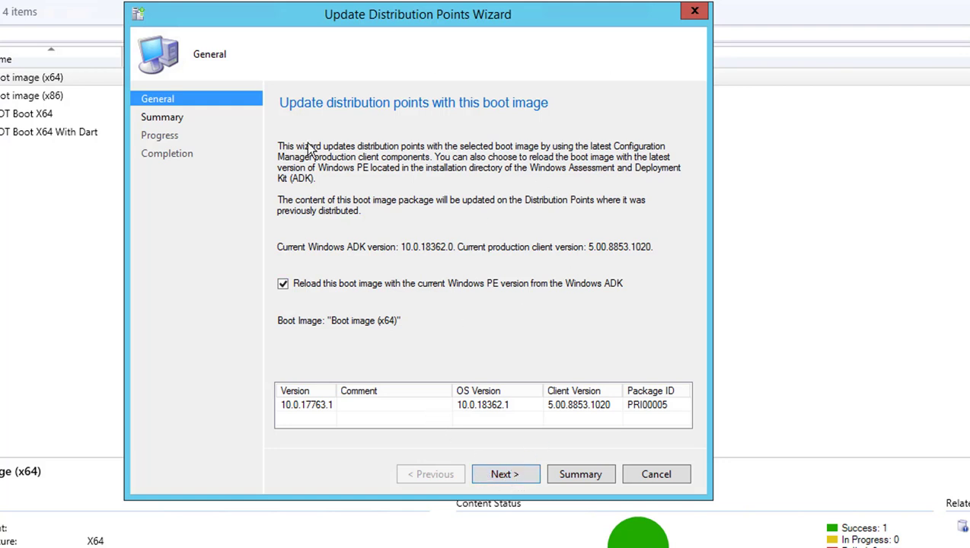
mouse_move(602, 378)
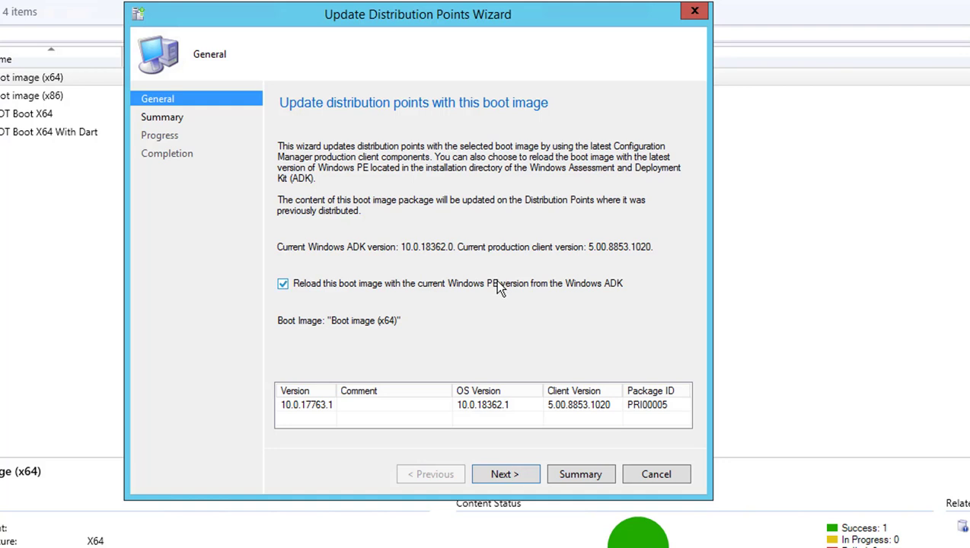
click(282, 283)
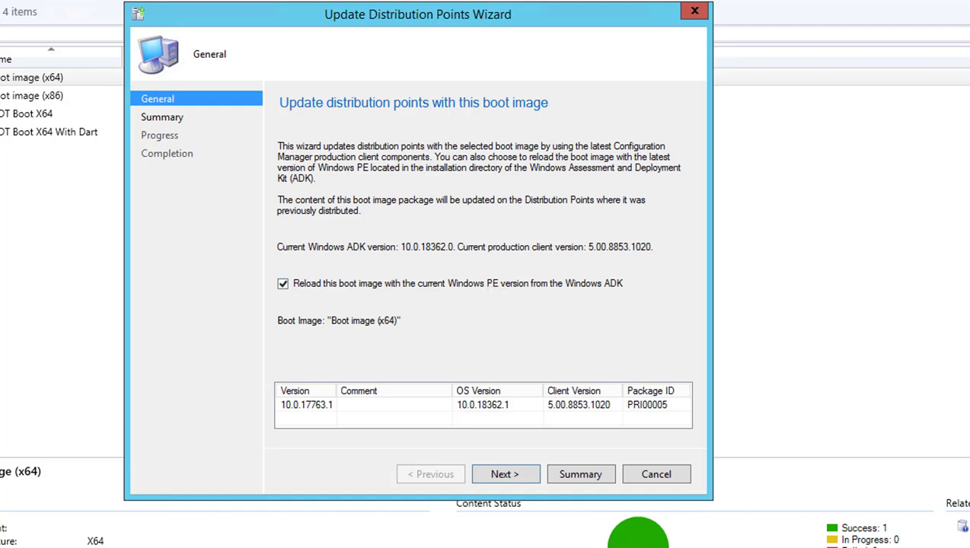
mouse_move(472, 127)
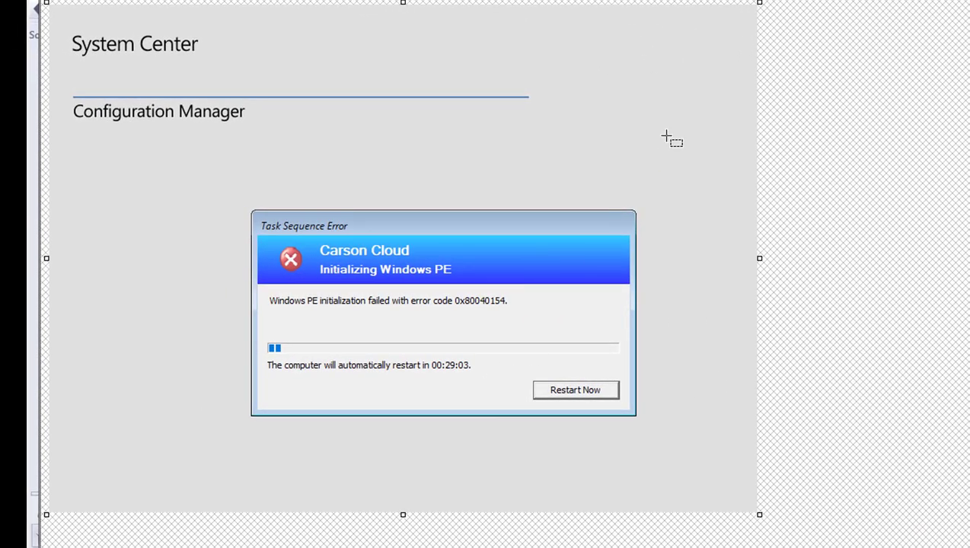
mouse_move(874, 177)
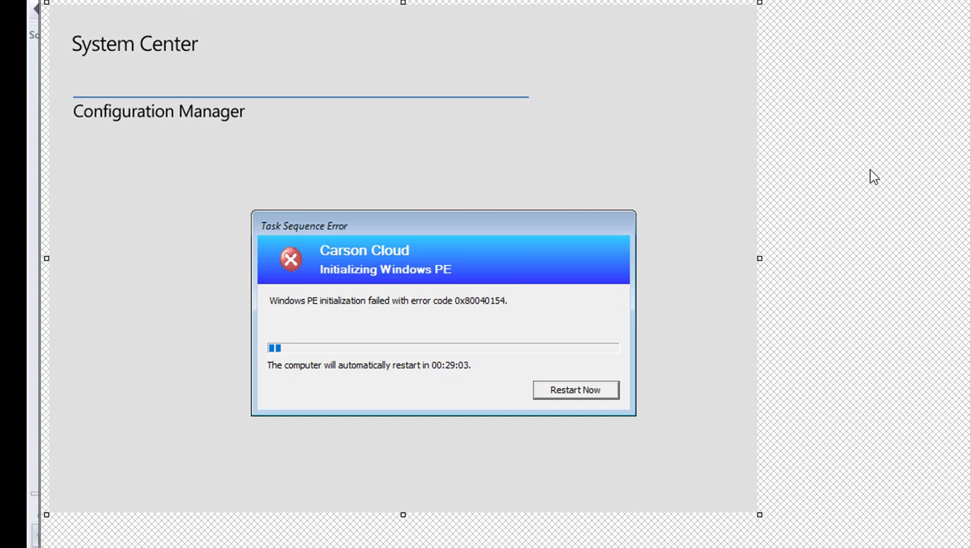
mouse_move(806, 159)
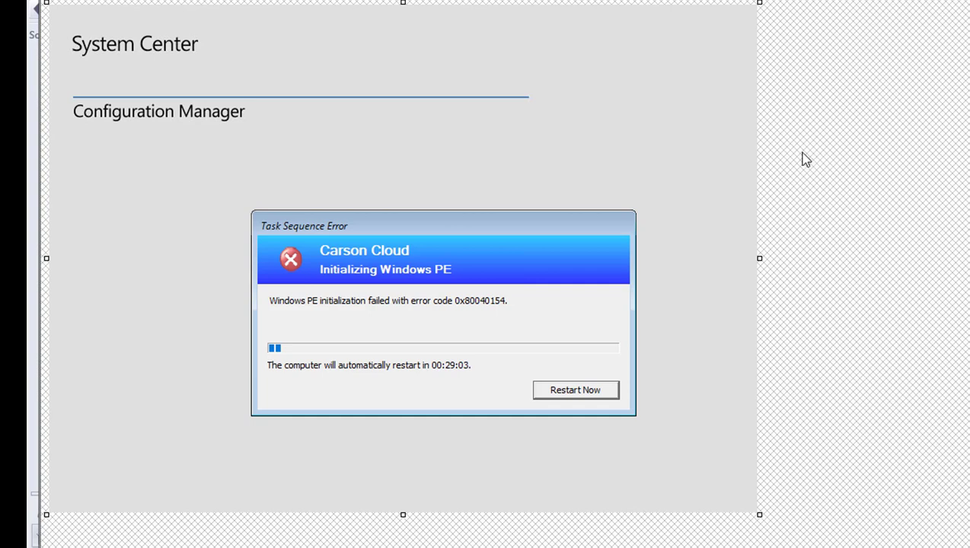
mouse_move(799, 156)
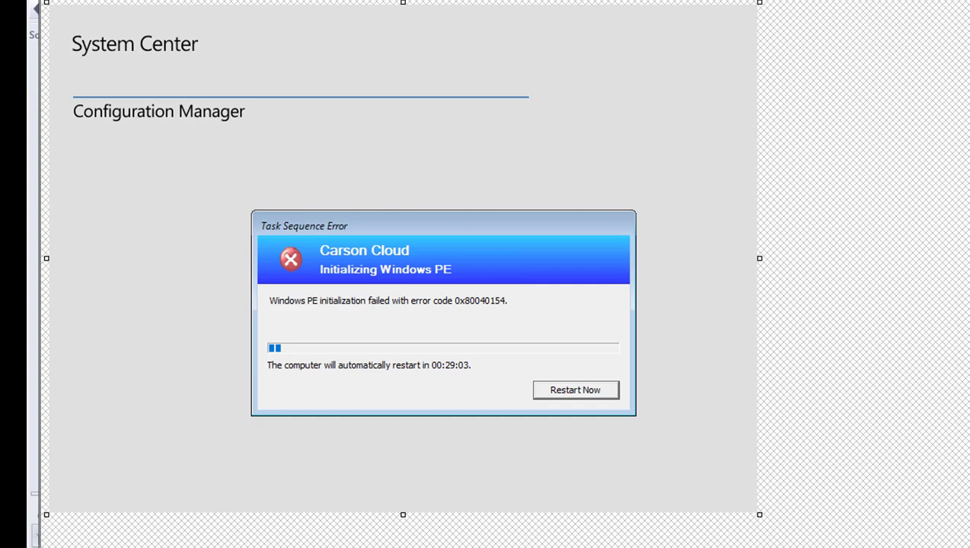